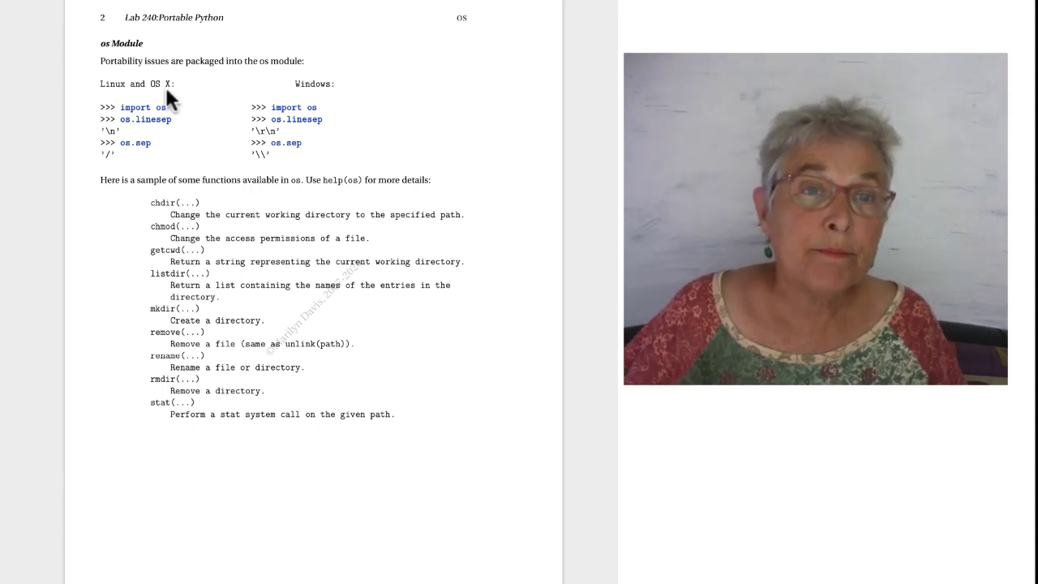
mouse_move(128, 97)
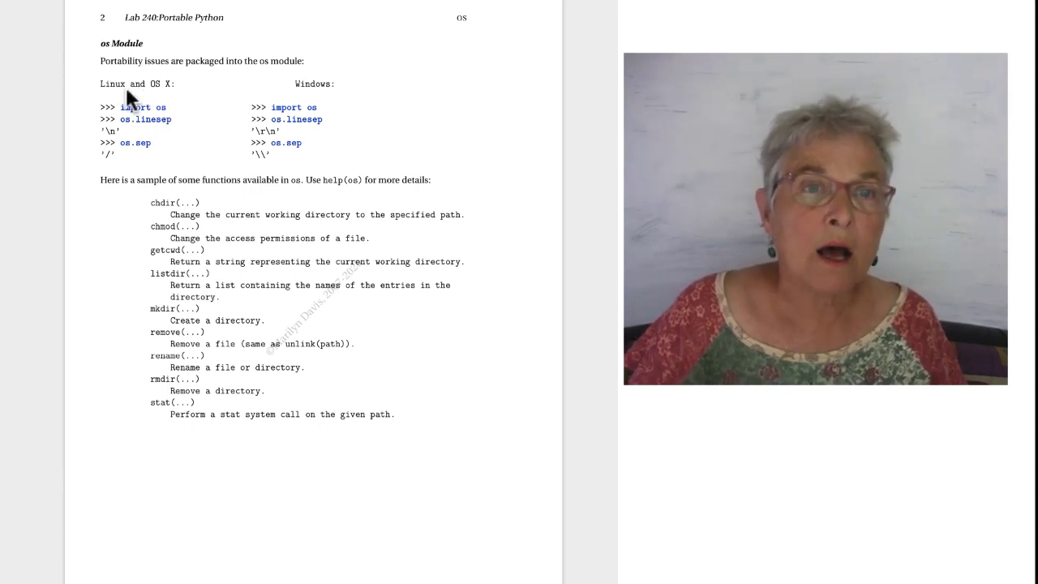
mouse_move(159, 98)
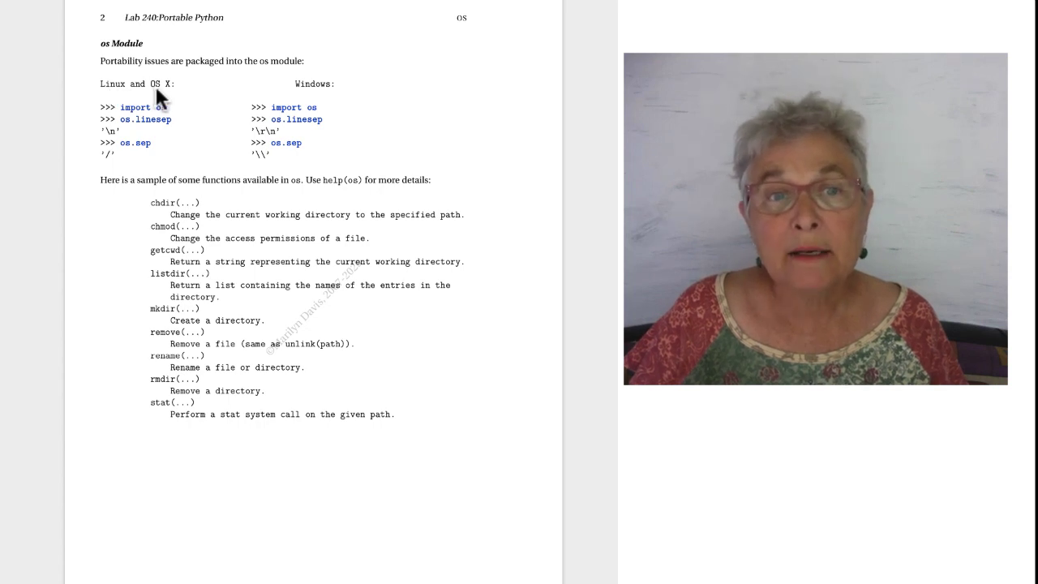
mouse_move(136, 131)
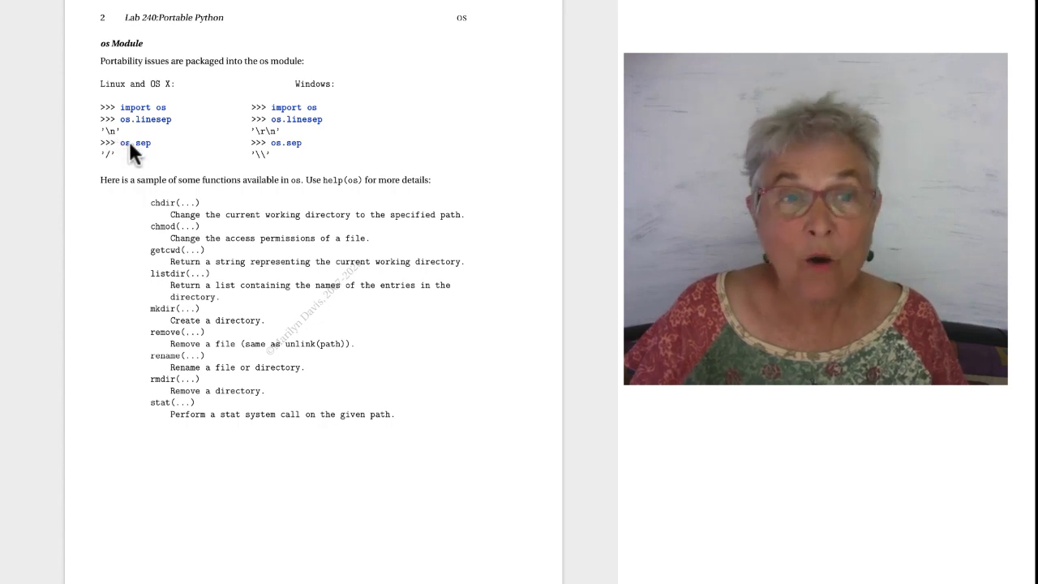
mouse_move(136, 161)
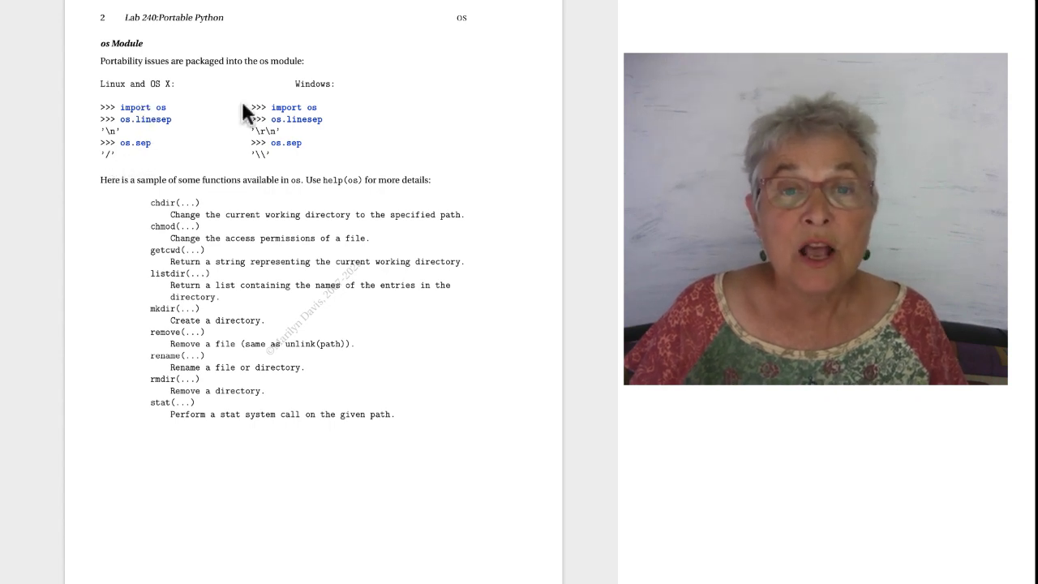
mouse_move(306, 142)
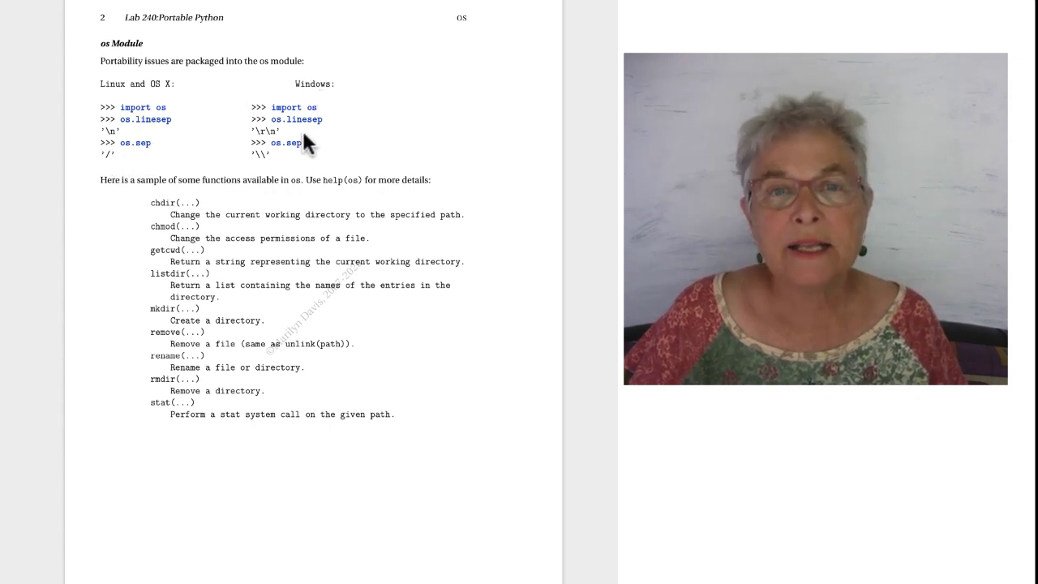
mouse_move(274, 165)
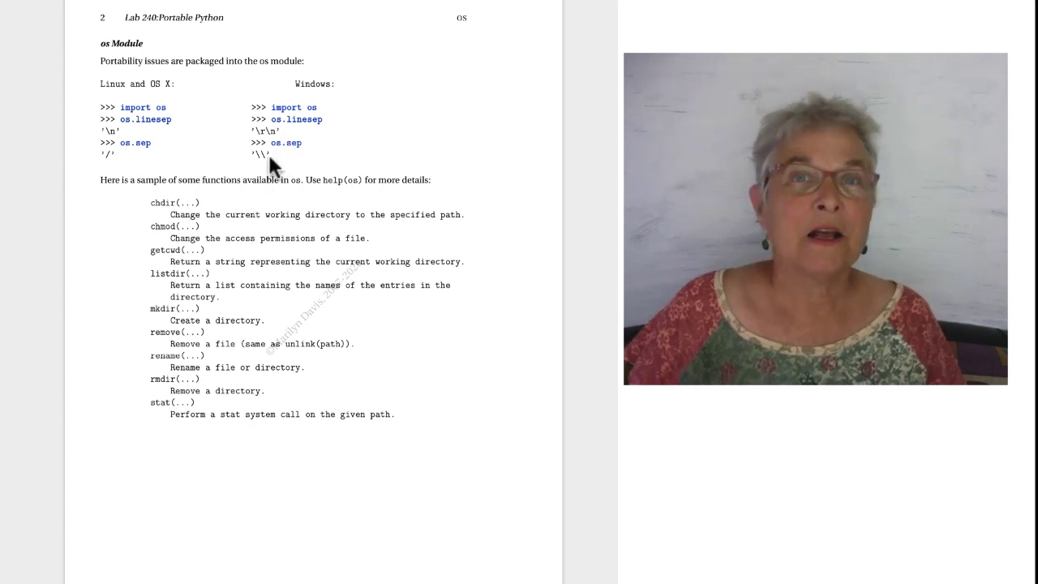
mouse_move(270, 172)
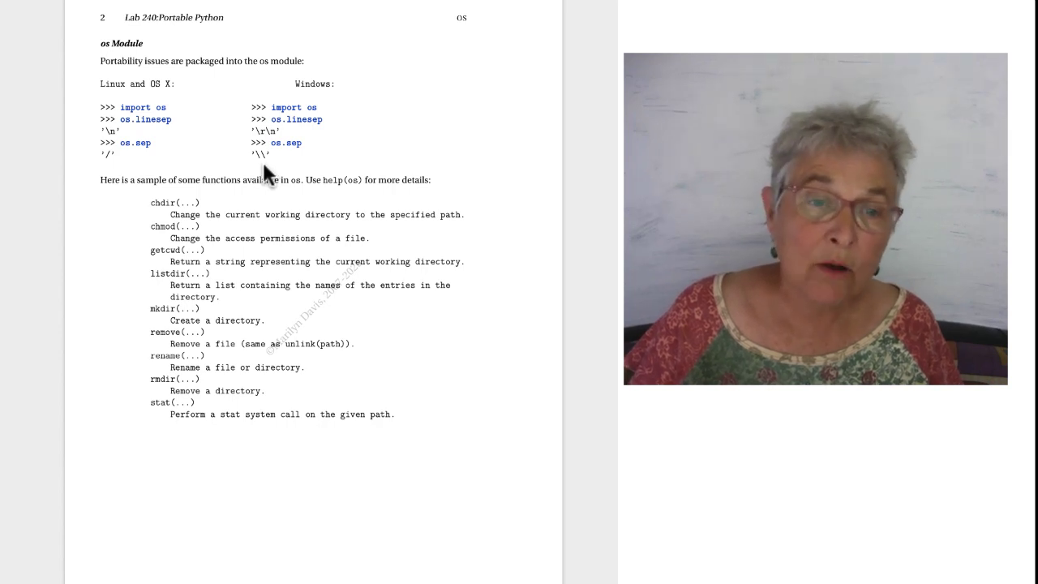
mouse_move(181, 308)
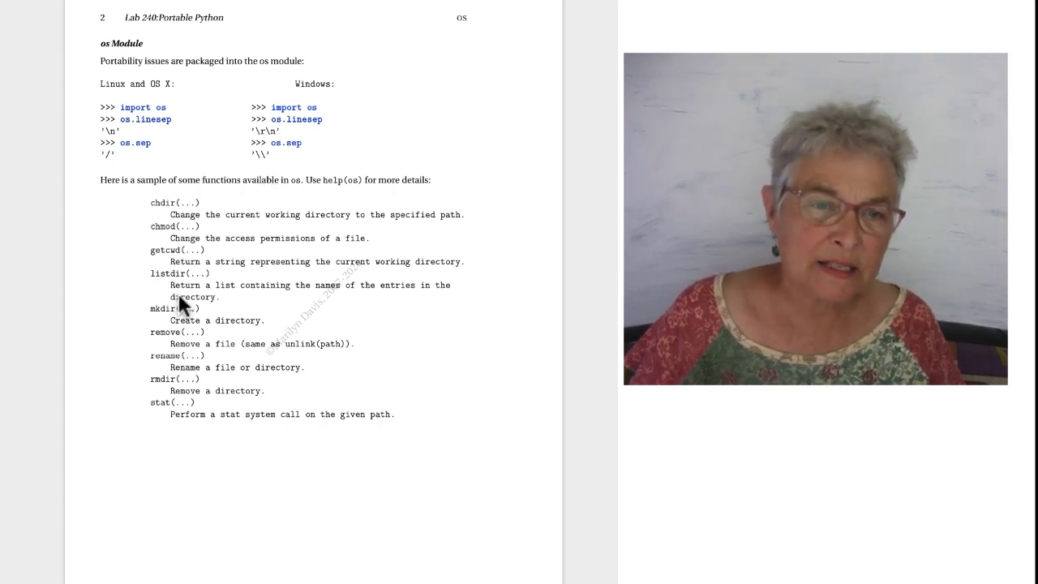
mouse_move(159, 438)
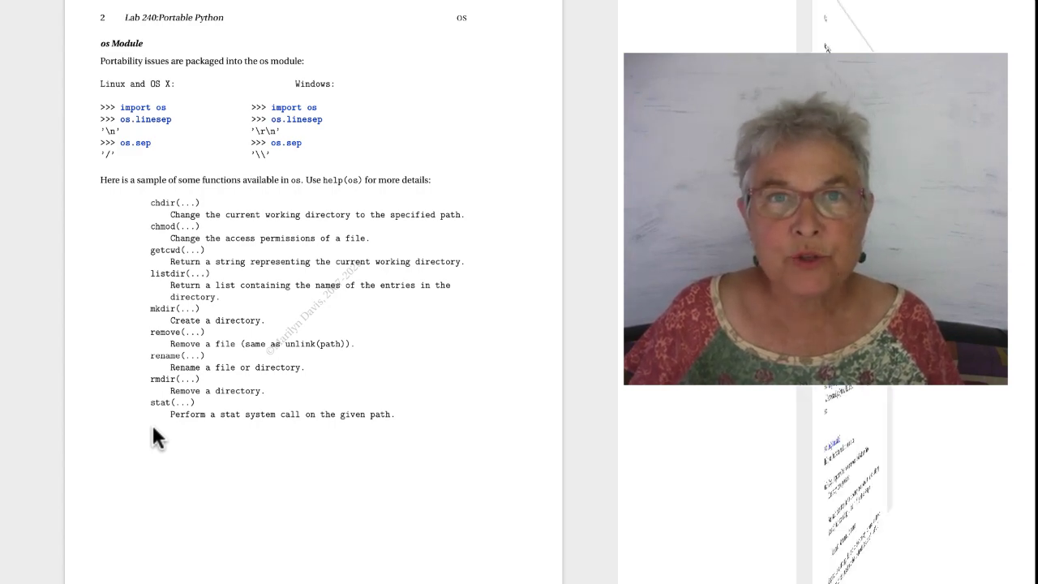
scroll(down, 3)
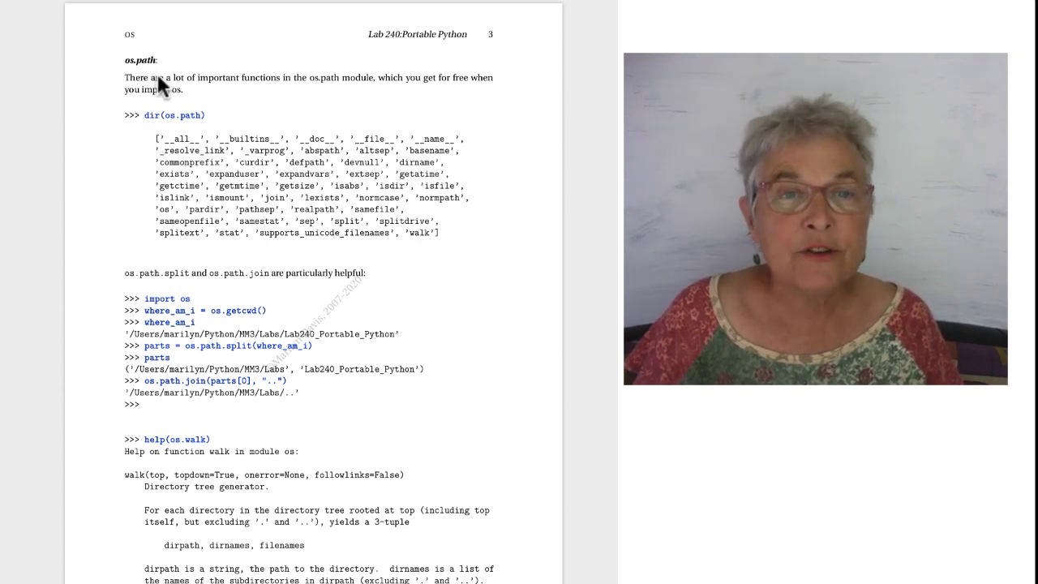
mouse_move(227, 198)
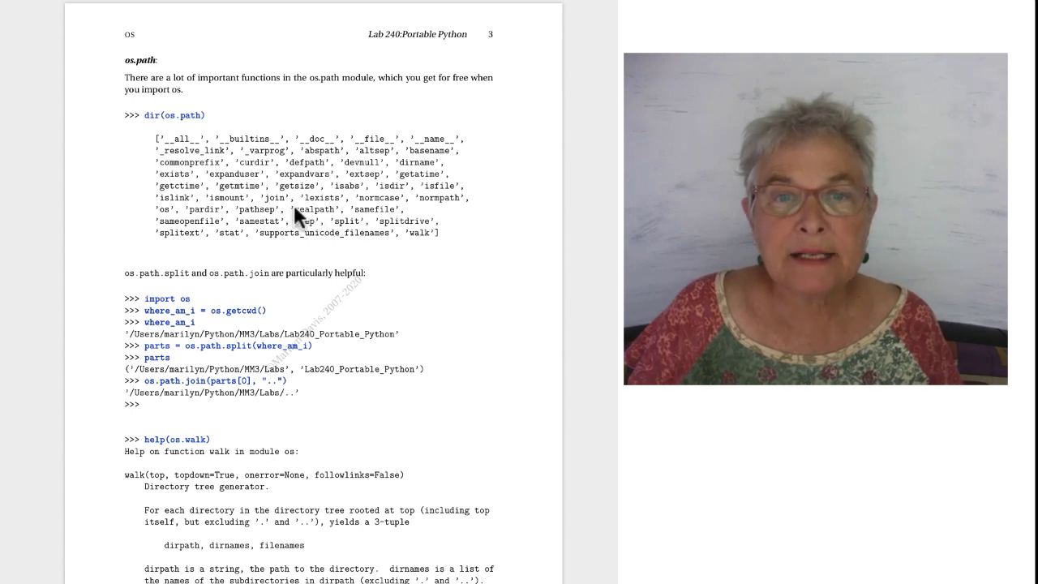
mouse_move(349, 235)
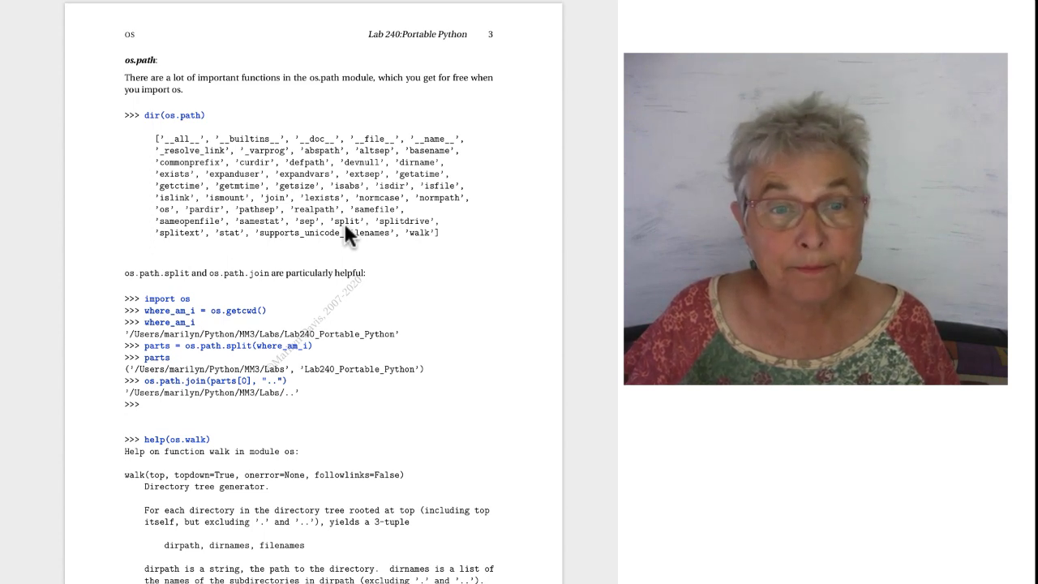
mouse_move(165, 321)
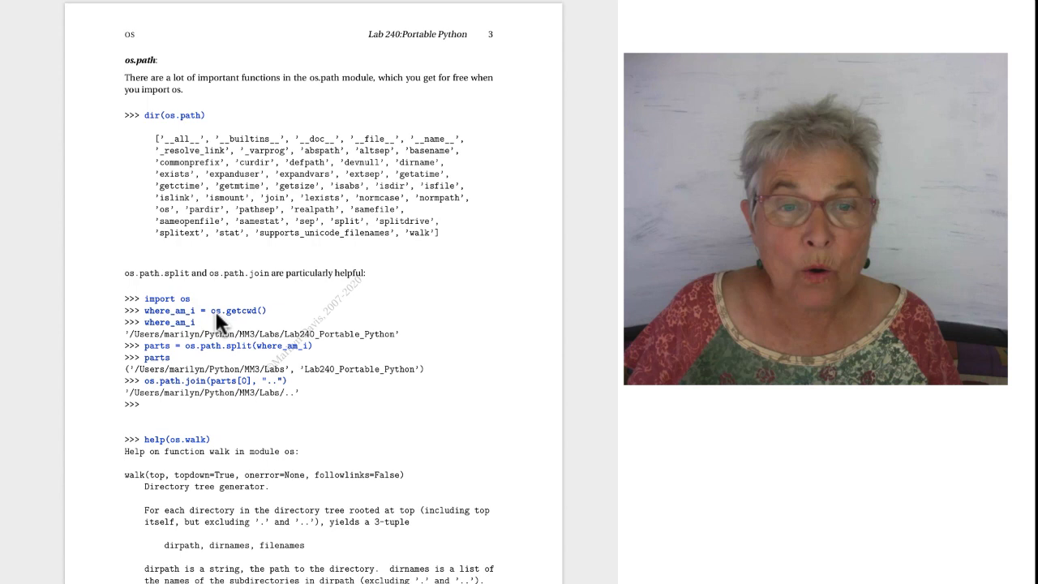
mouse_move(251, 324)
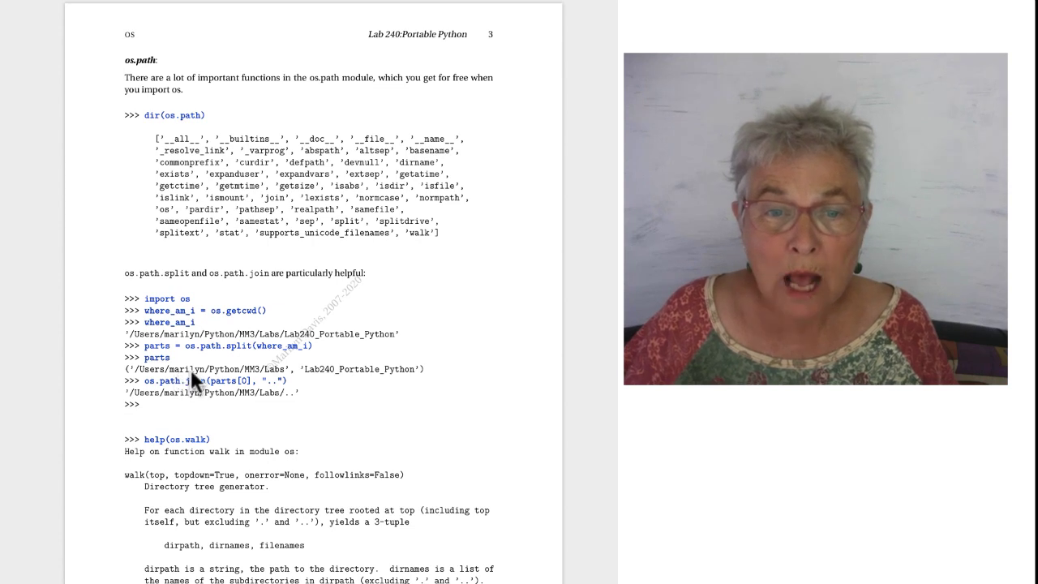
mouse_move(337, 347)
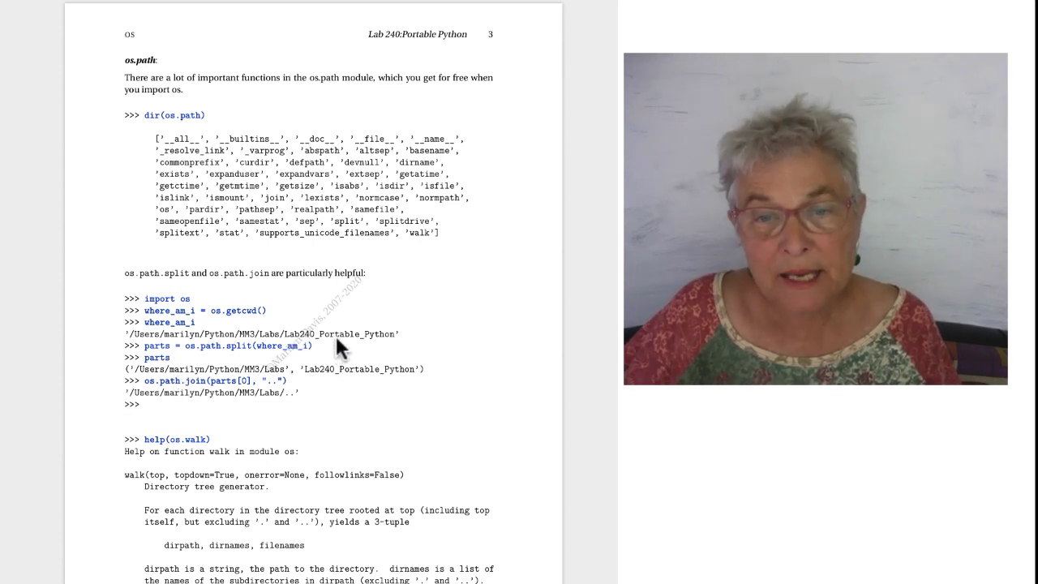
mouse_move(369, 386)
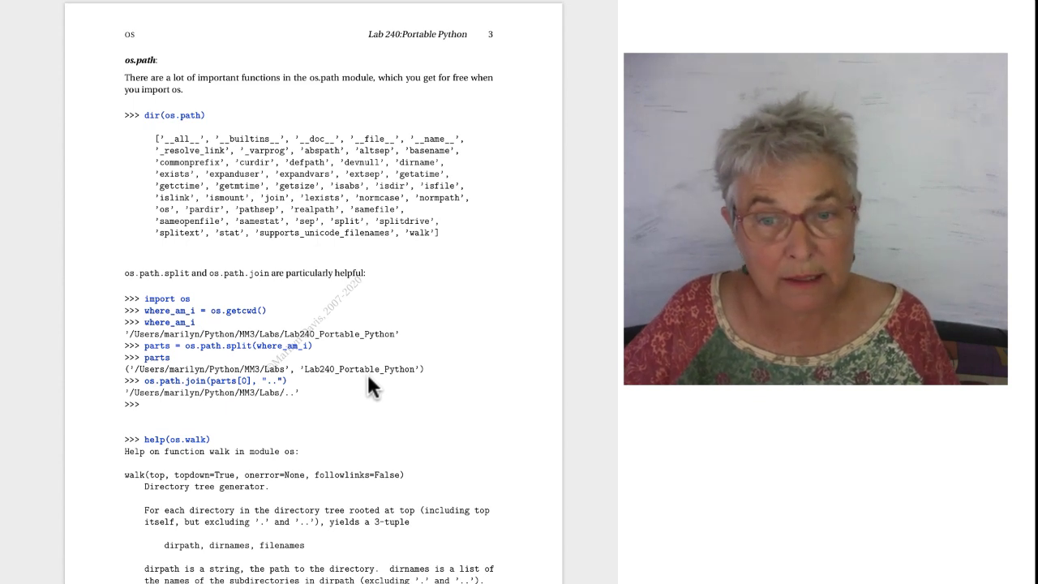
mouse_move(263, 386)
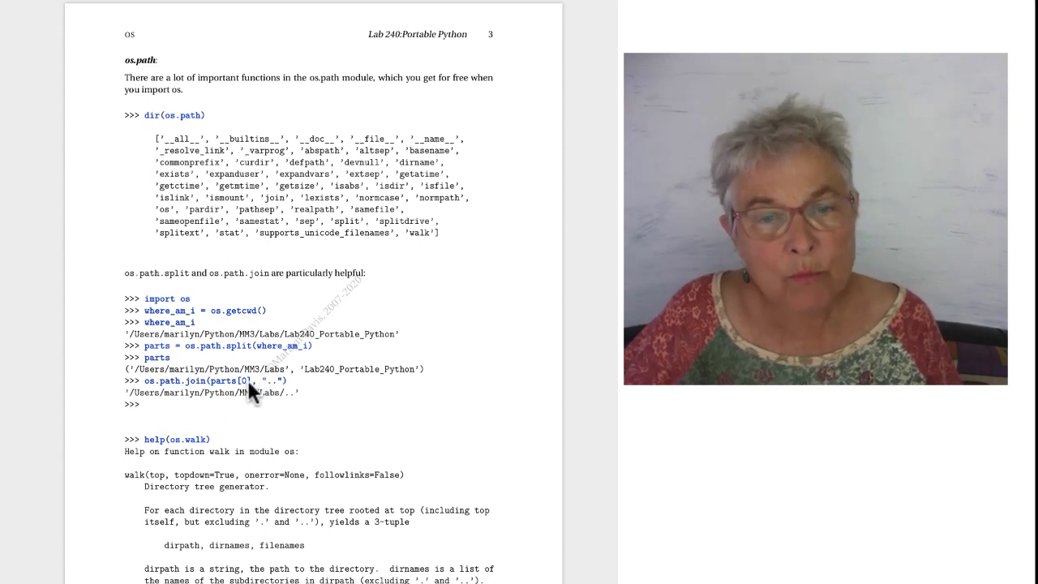
mouse_move(243, 394)
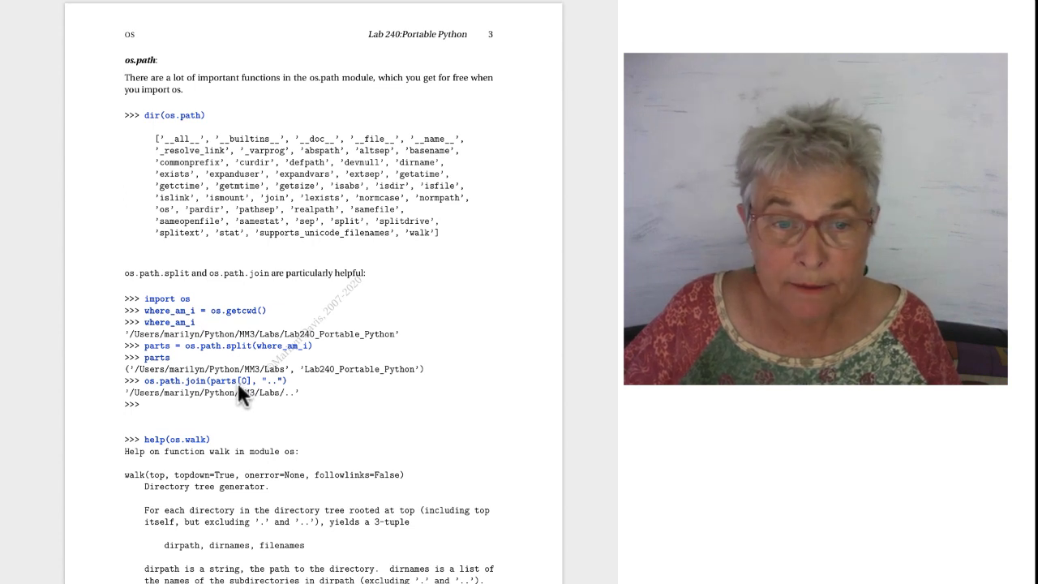
mouse_move(225, 396)
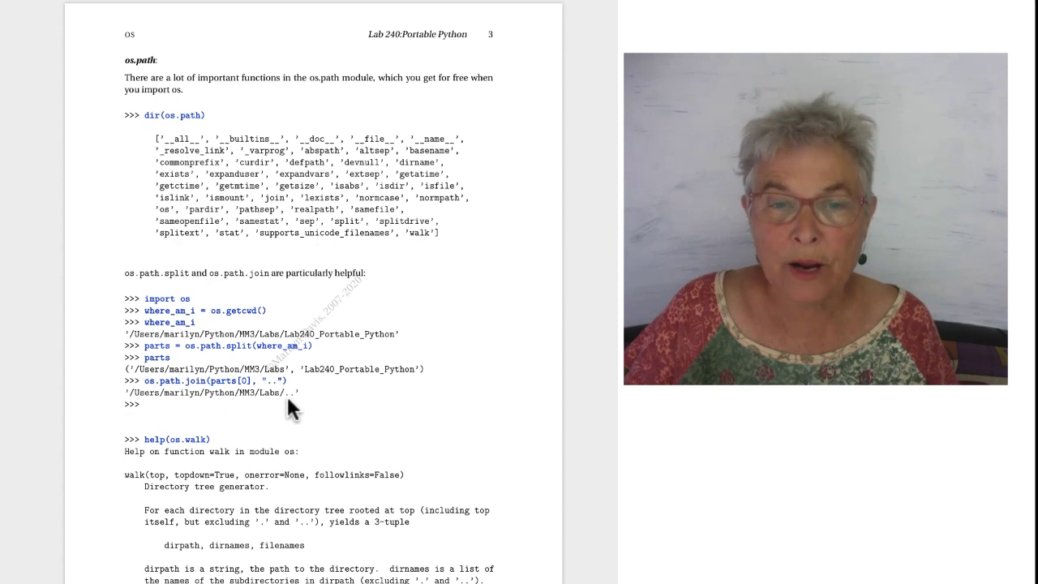
mouse_move(283, 408)
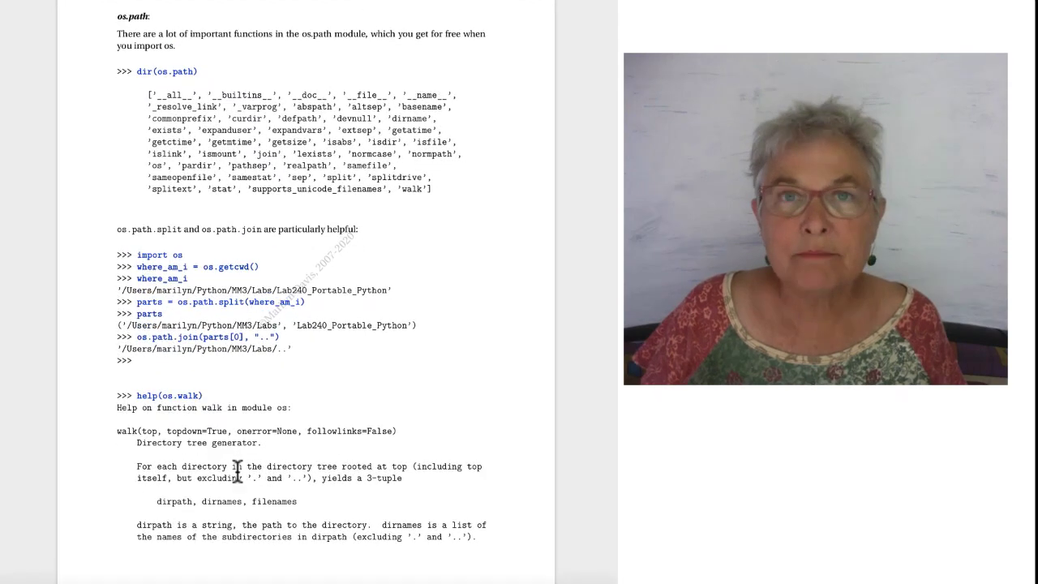
scroll(down, 3)
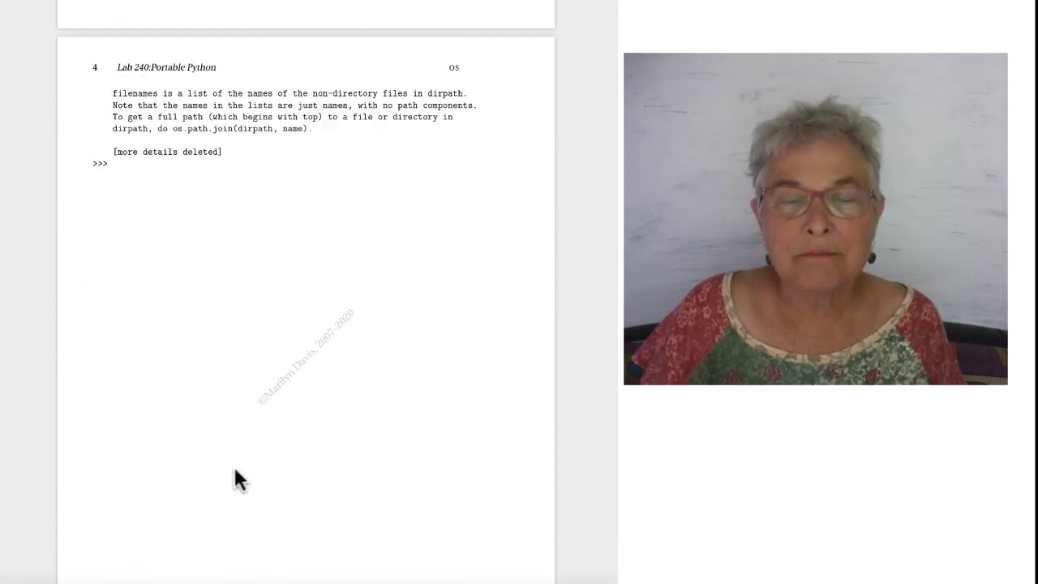
scroll(down, 3)
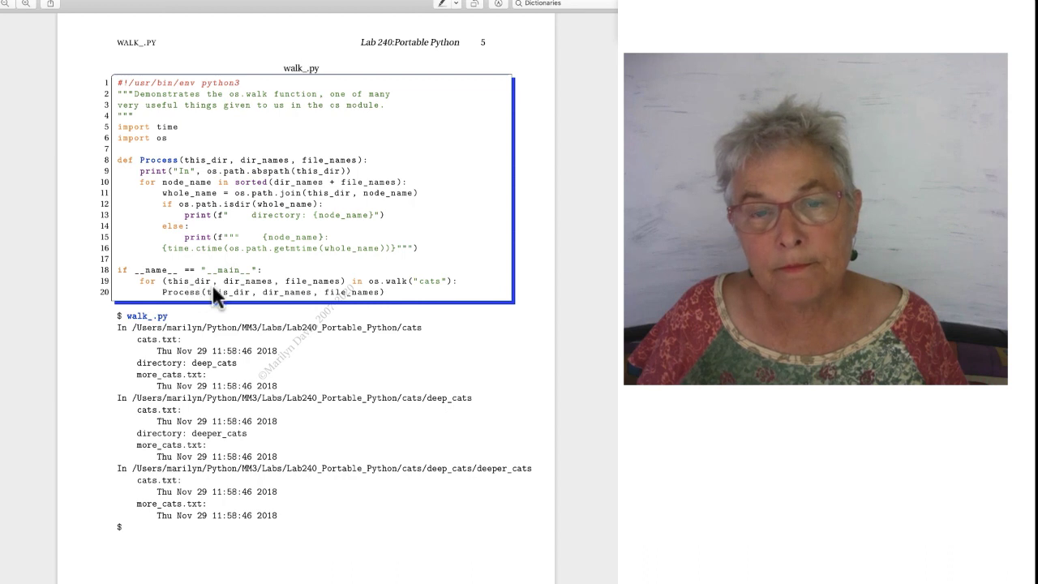
mouse_move(256, 295)
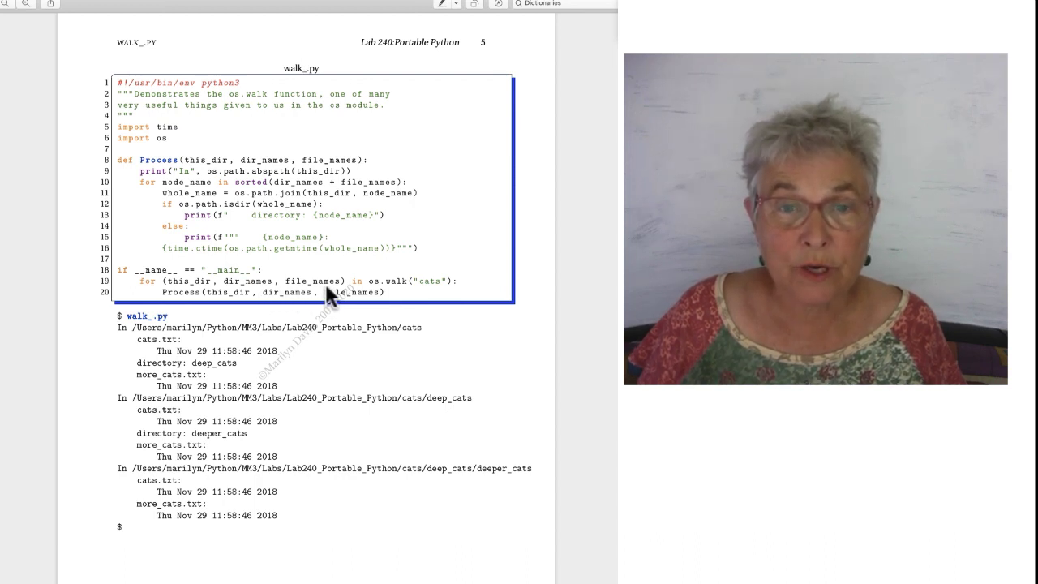
mouse_move(198, 295)
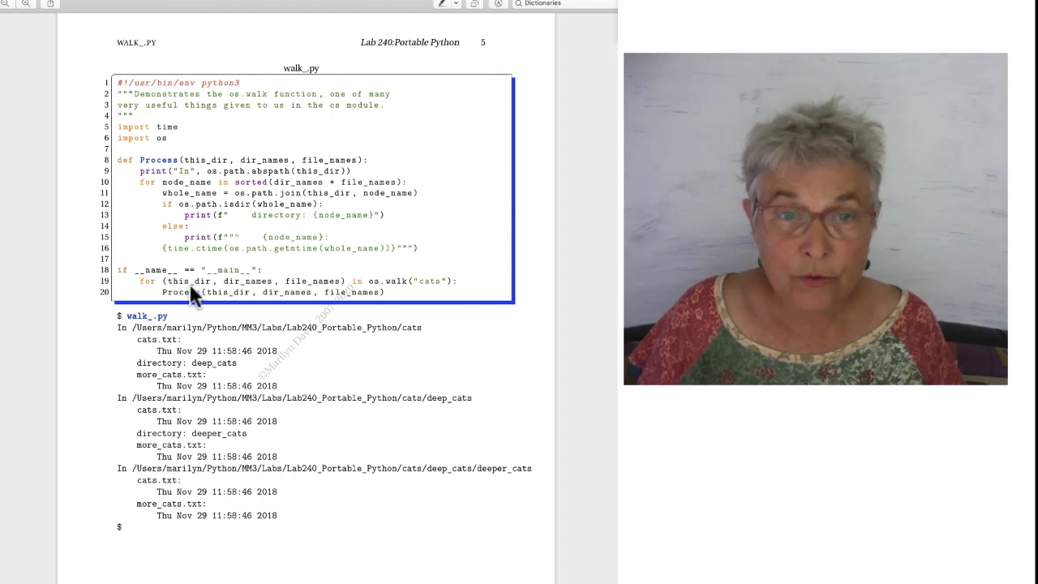
mouse_move(436, 295)
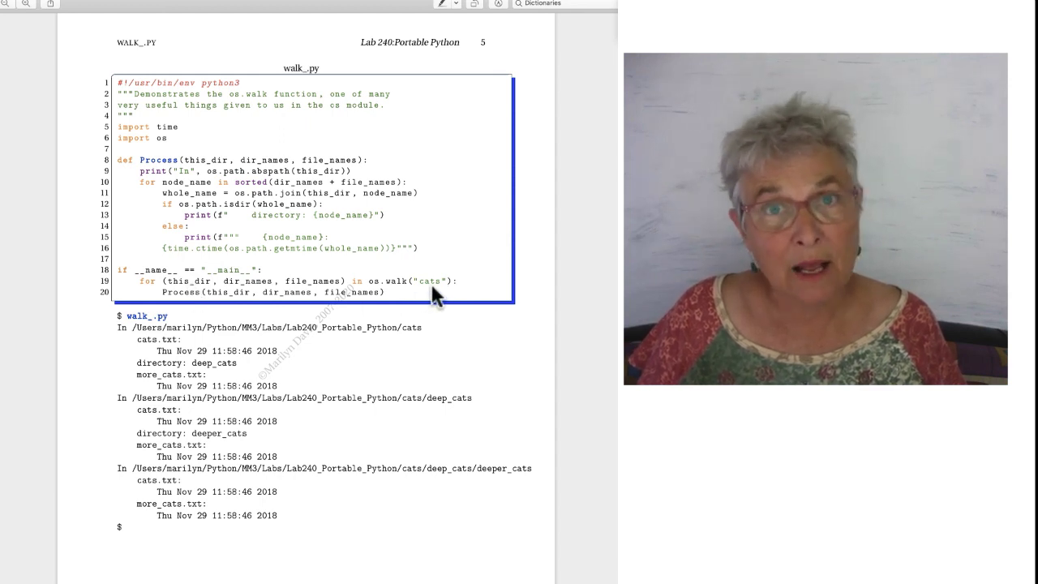
mouse_move(292, 310)
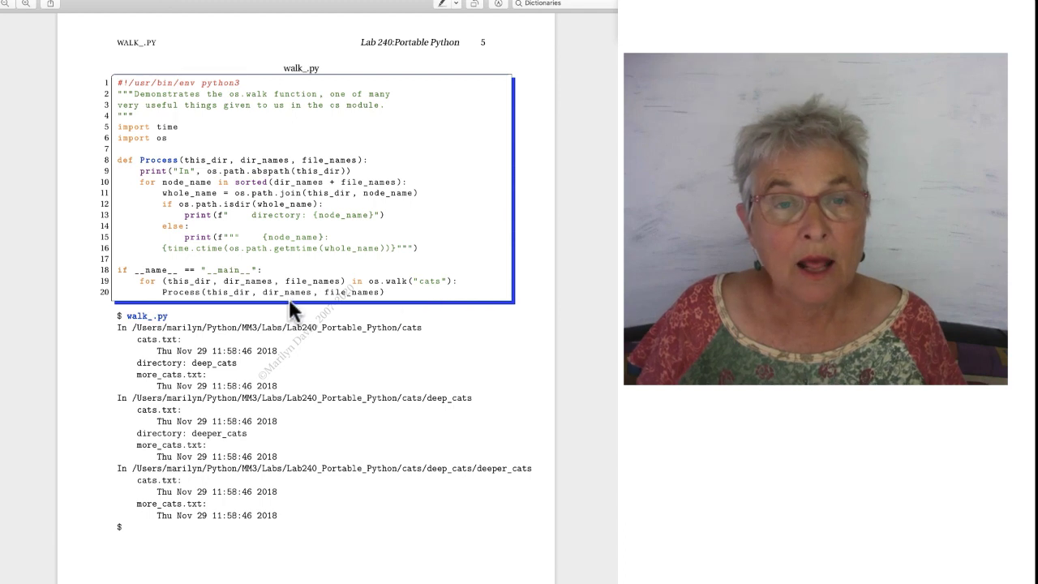
mouse_move(251, 292)
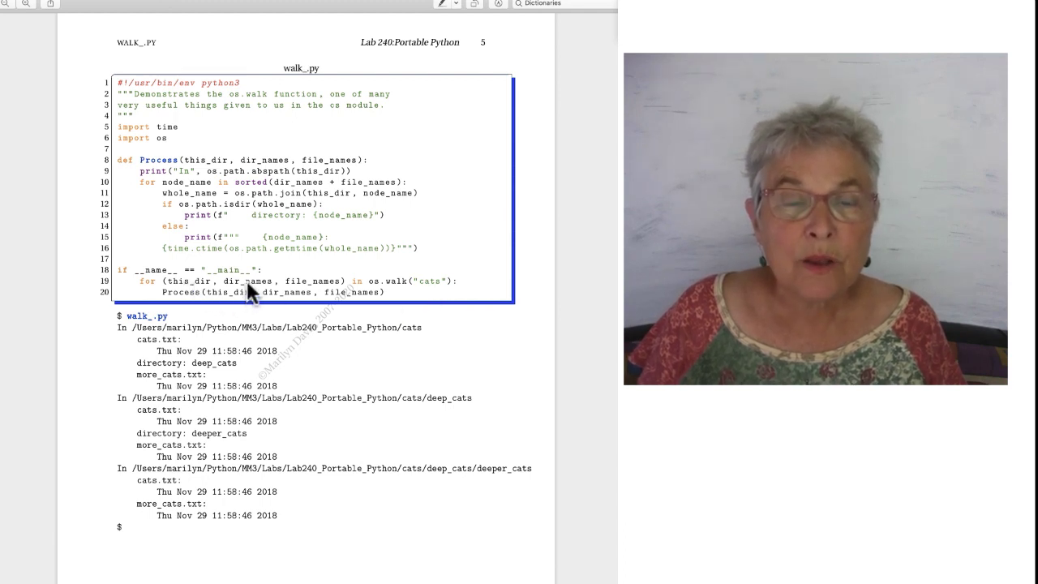
mouse_move(262, 289)
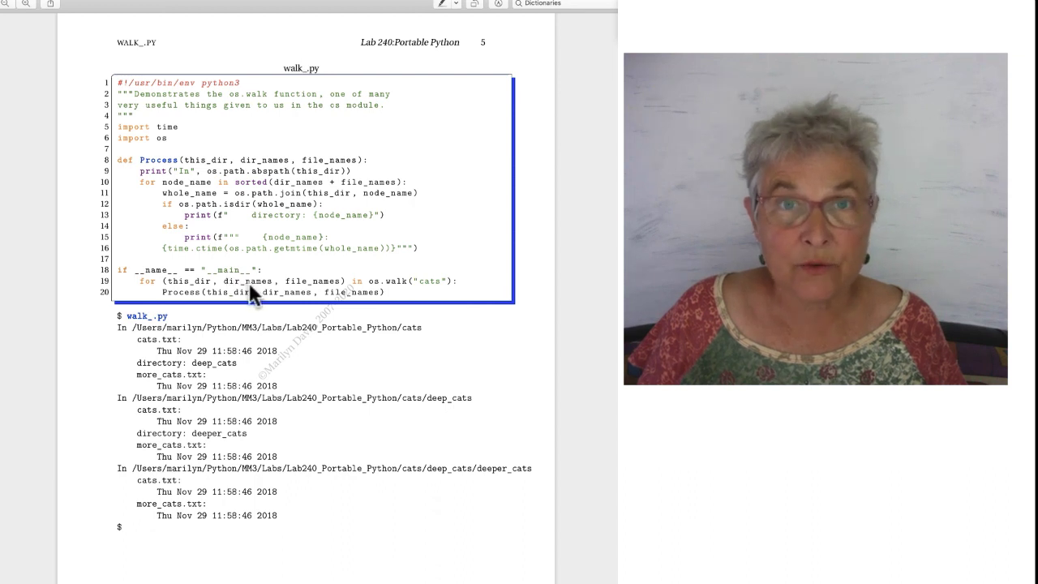
mouse_move(192, 290)
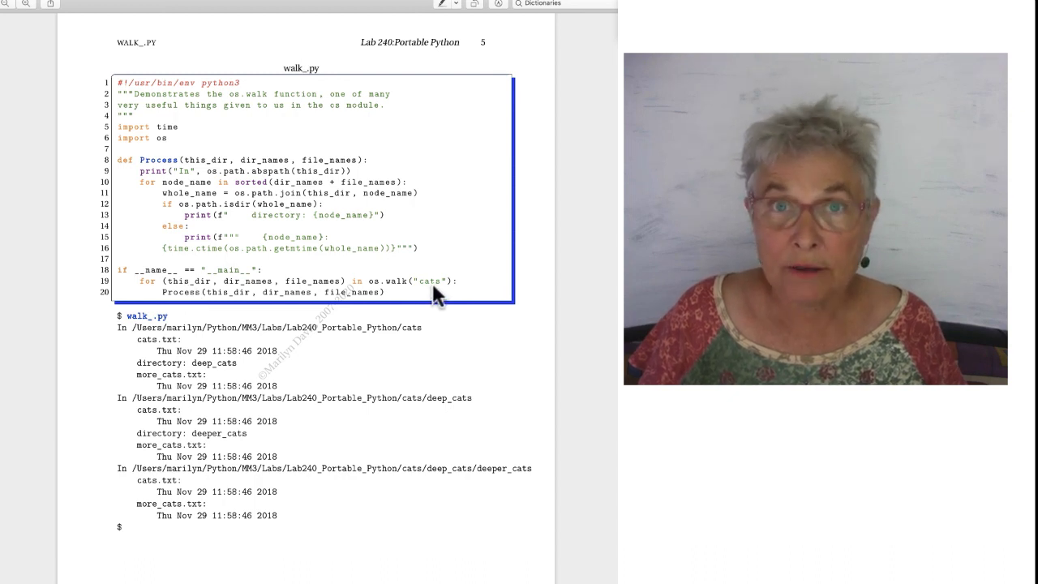
mouse_move(230, 301)
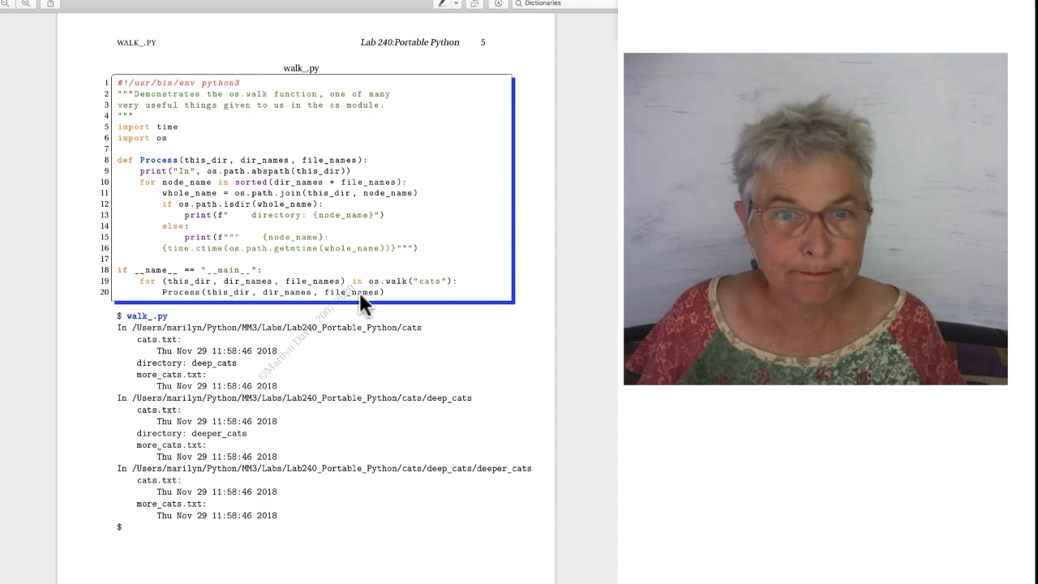
mouse_move(314, 293)
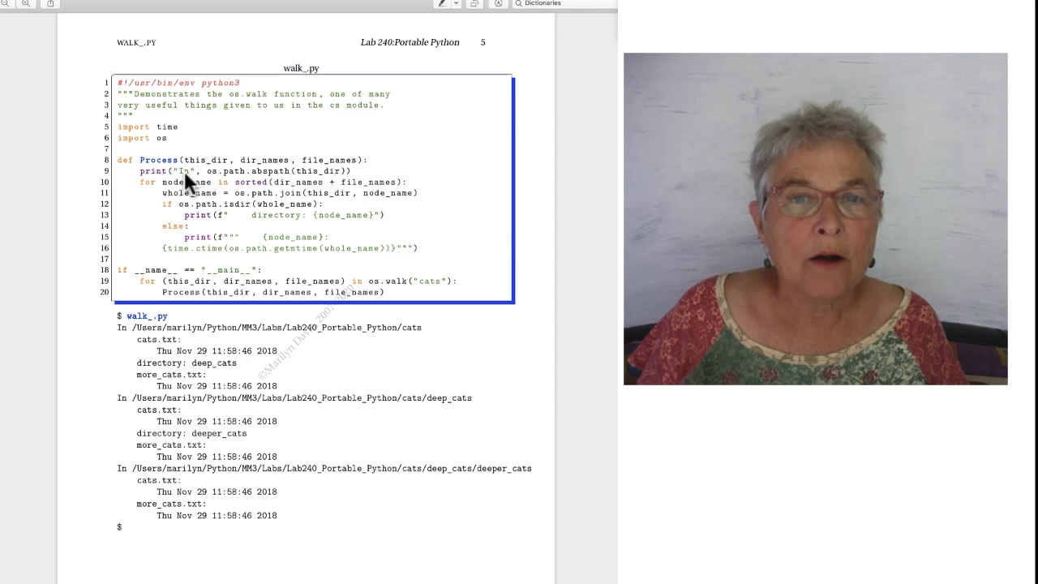
mouse_move(324, 184)
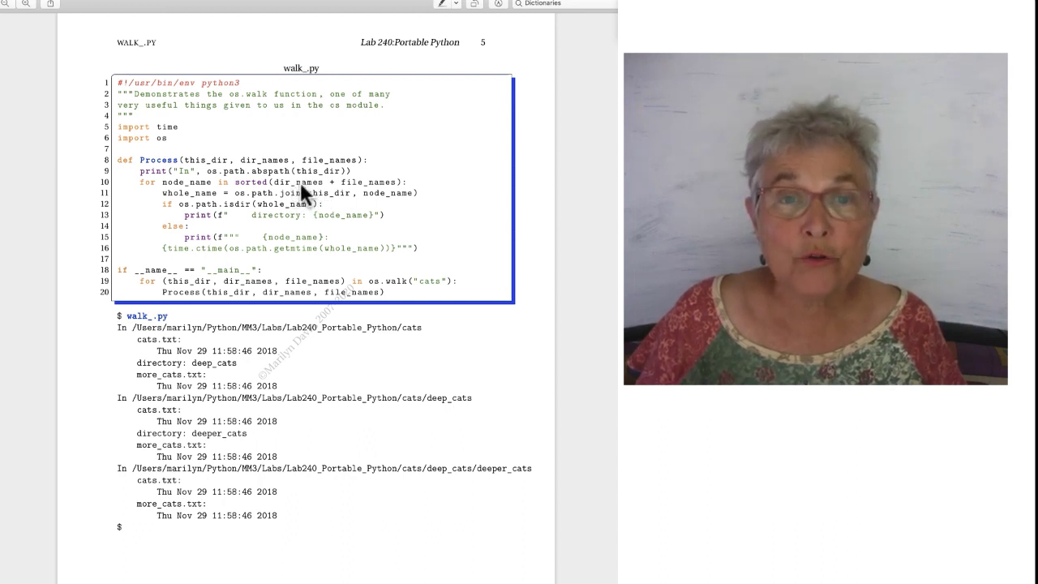
mouse_move(291, 179)
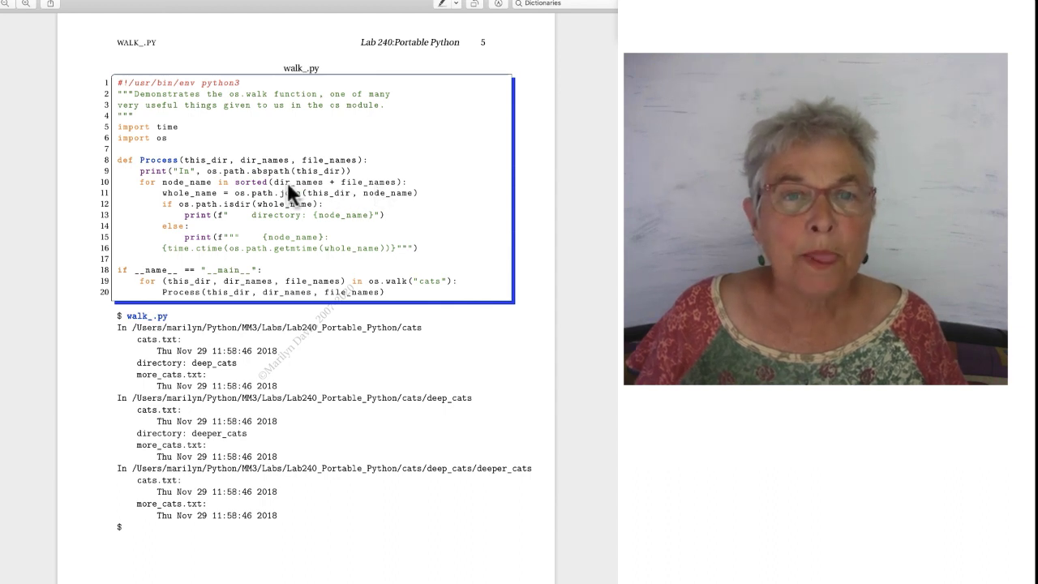
mouse_move(175, 193)
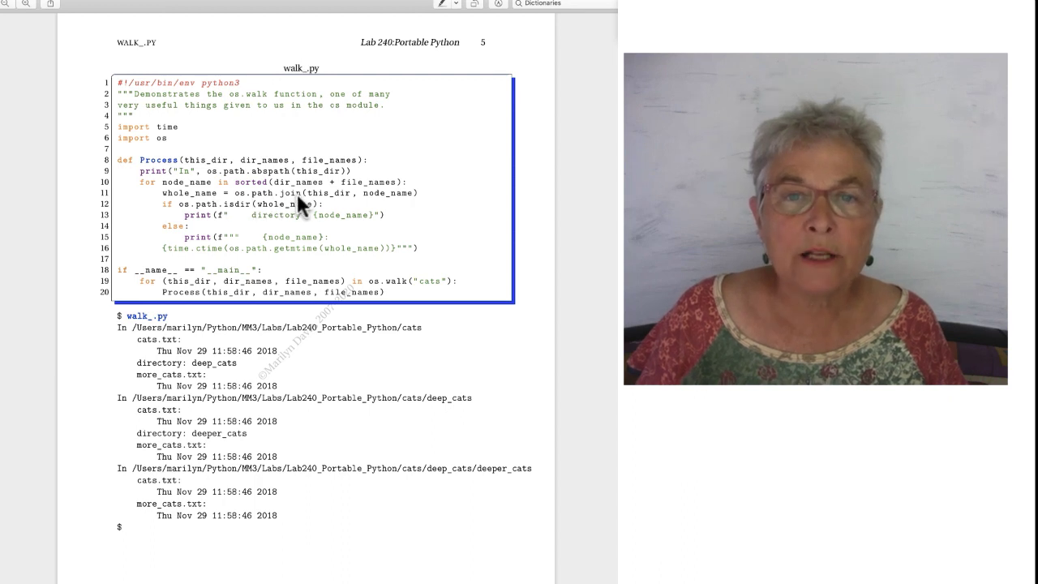
mouse_move(292, 188)
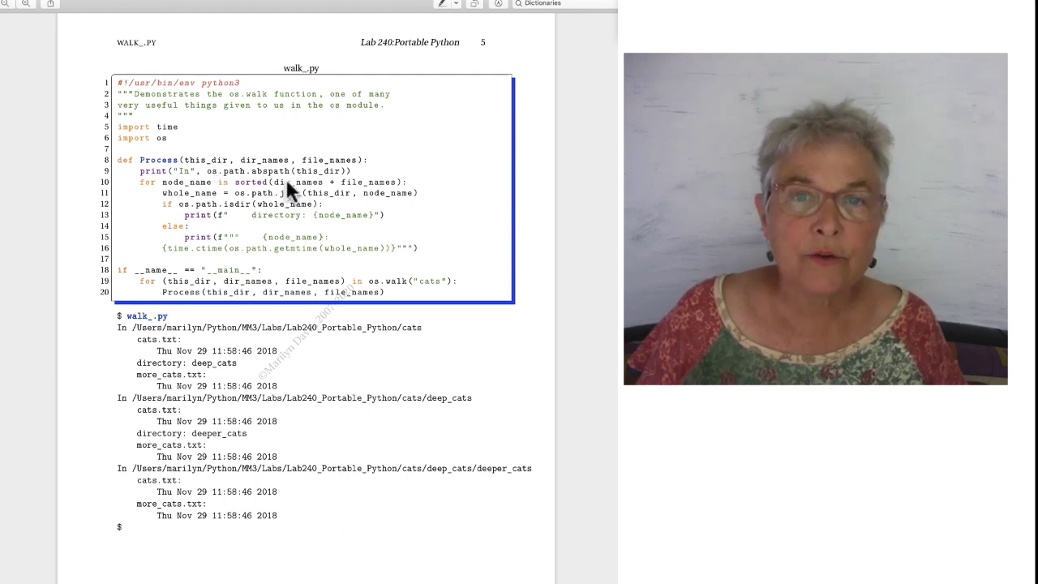
mouse_move(397, 208)
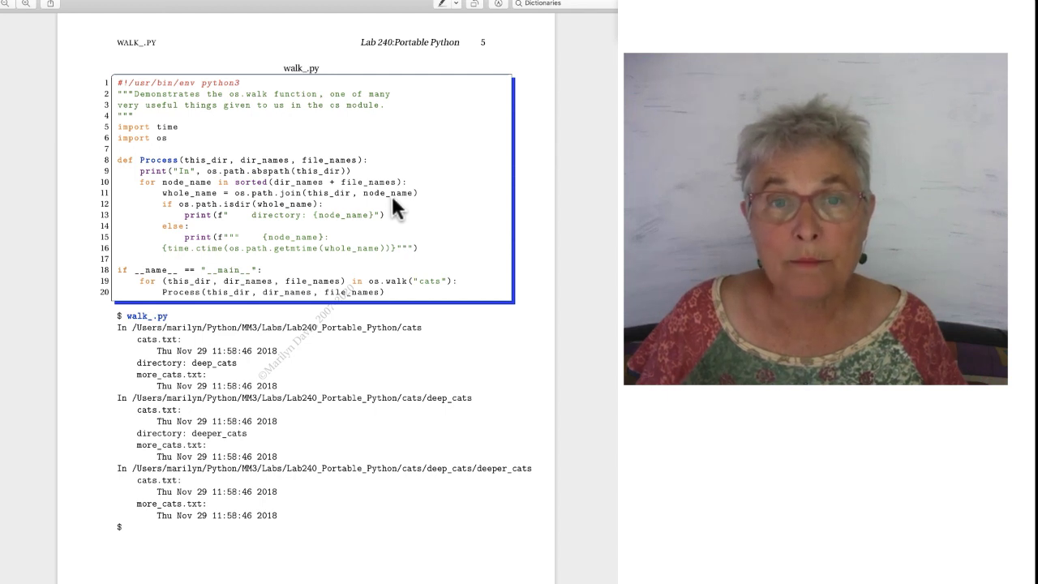
mouse_move(182, 209)
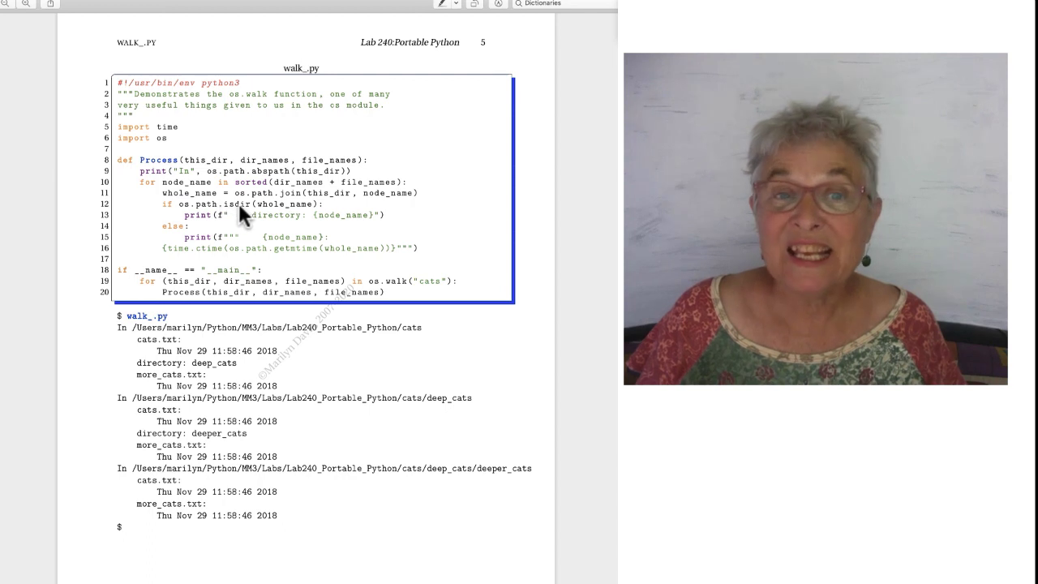
mouse_move(292, 218)
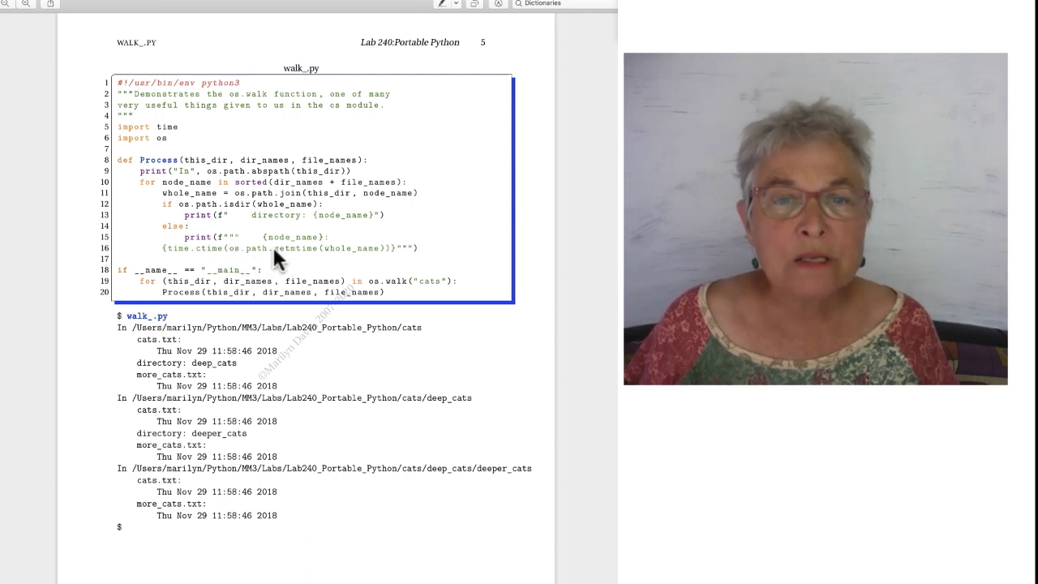
mouse_move(360, 259)
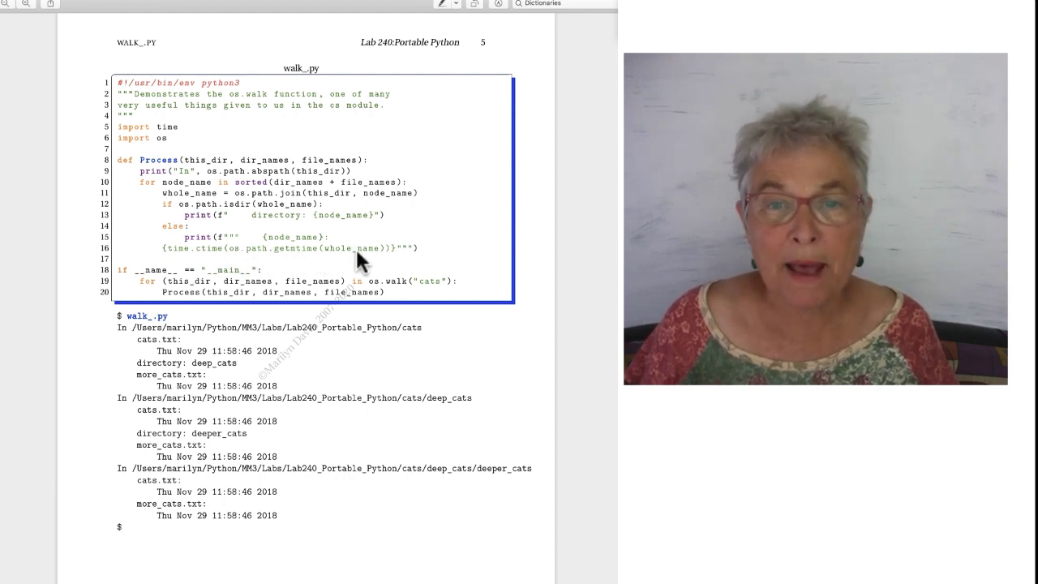